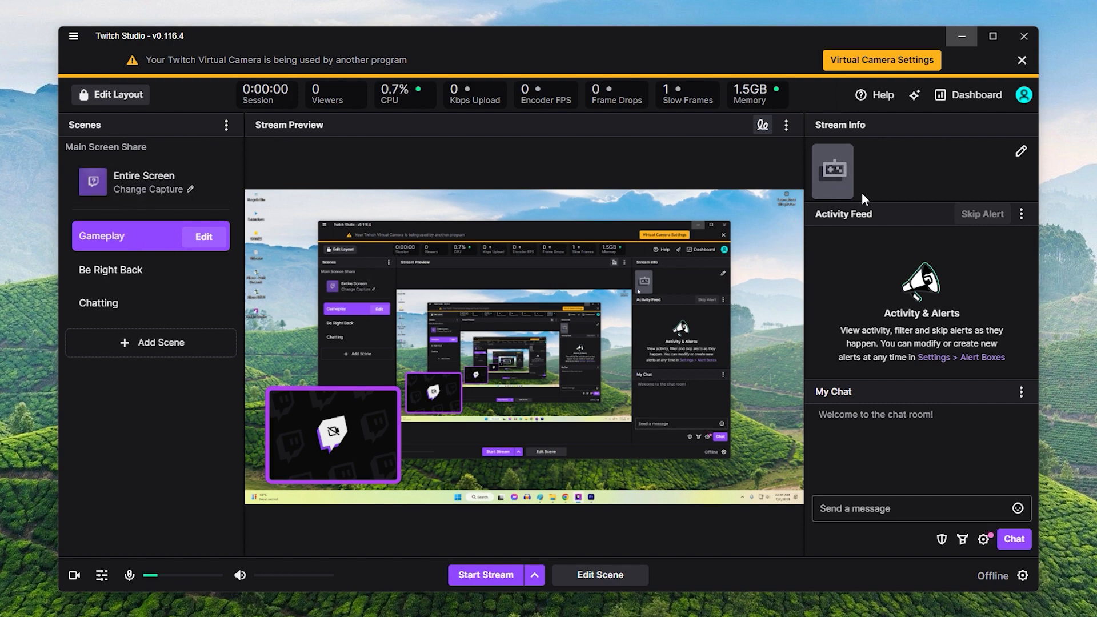
{"action": "mouse_move", "coordinate": [875, 94]}
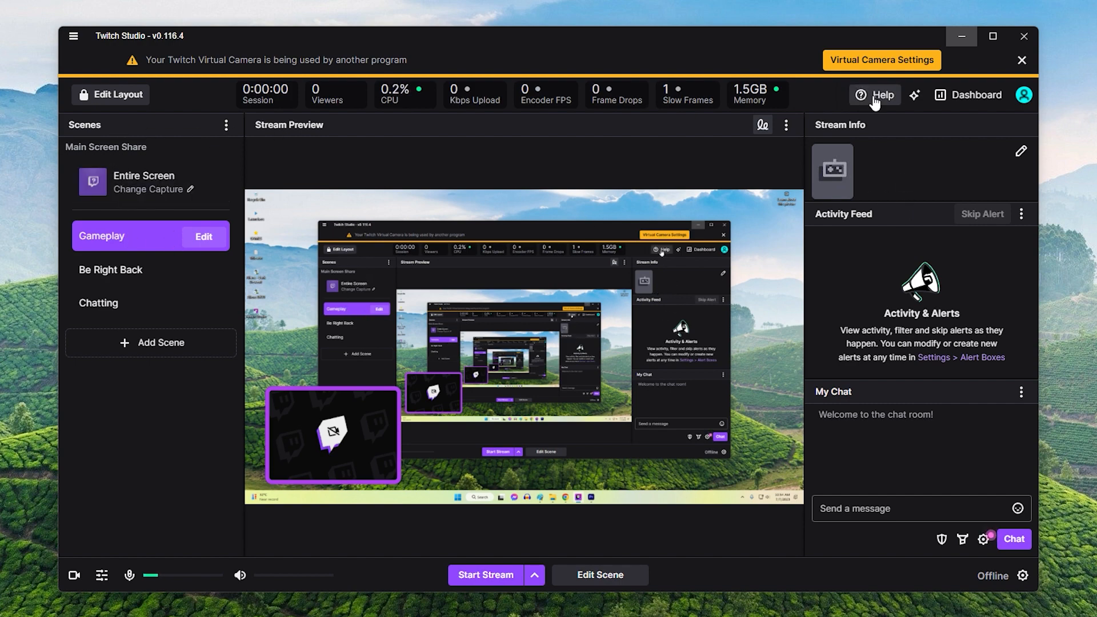
Open the Gameplay scene in the scene editor to view its layers.
{"action": "left_click", "coordinate": [875, 95]}
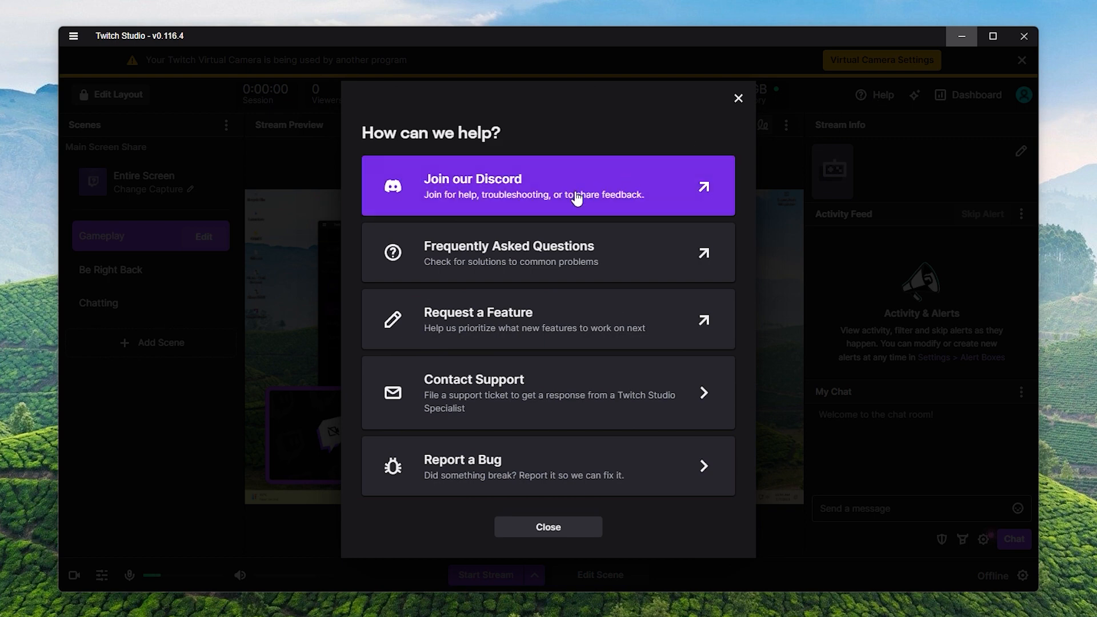
{"action": "mouse_move", "coordinate": [571, 331]}
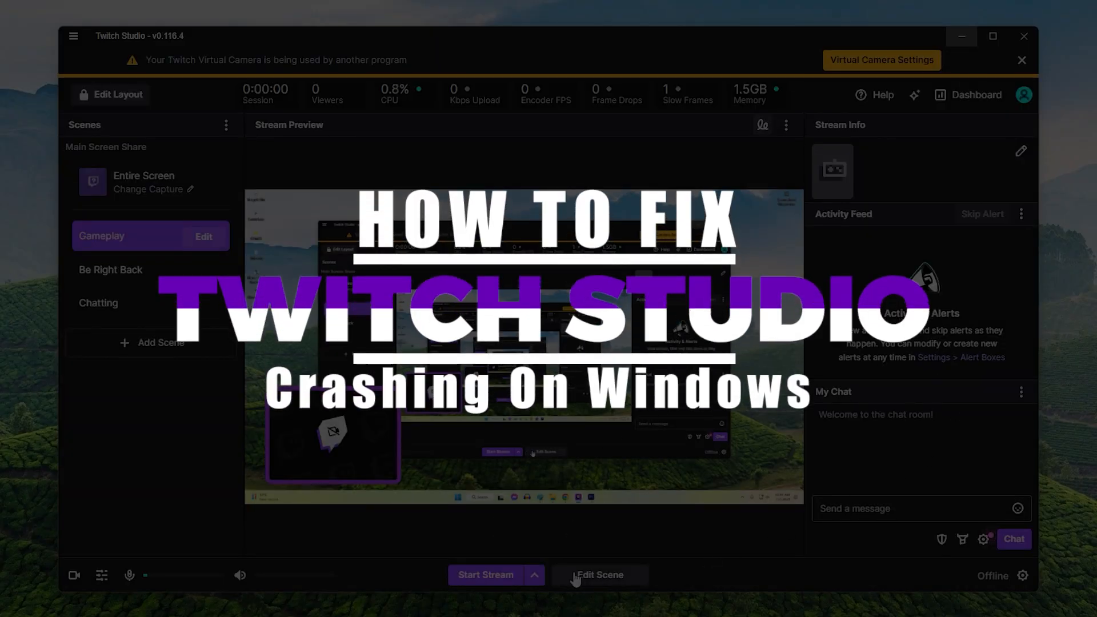
{"action": "left_click", "coordinate": [598, 575]}
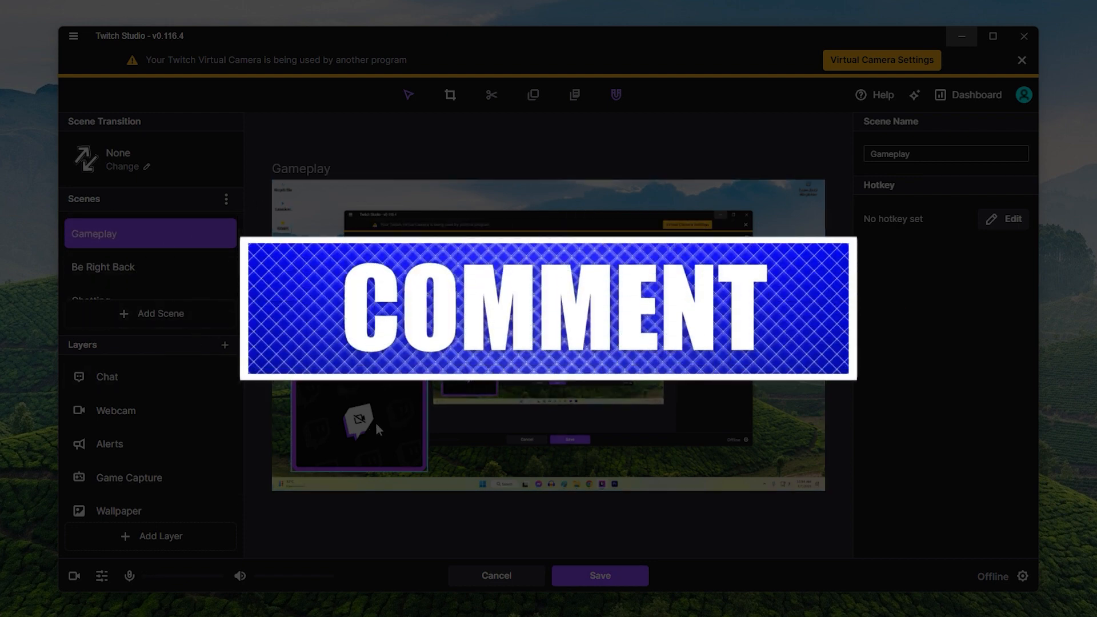
{"action": "left_click", "coordinate": [115, 411]}
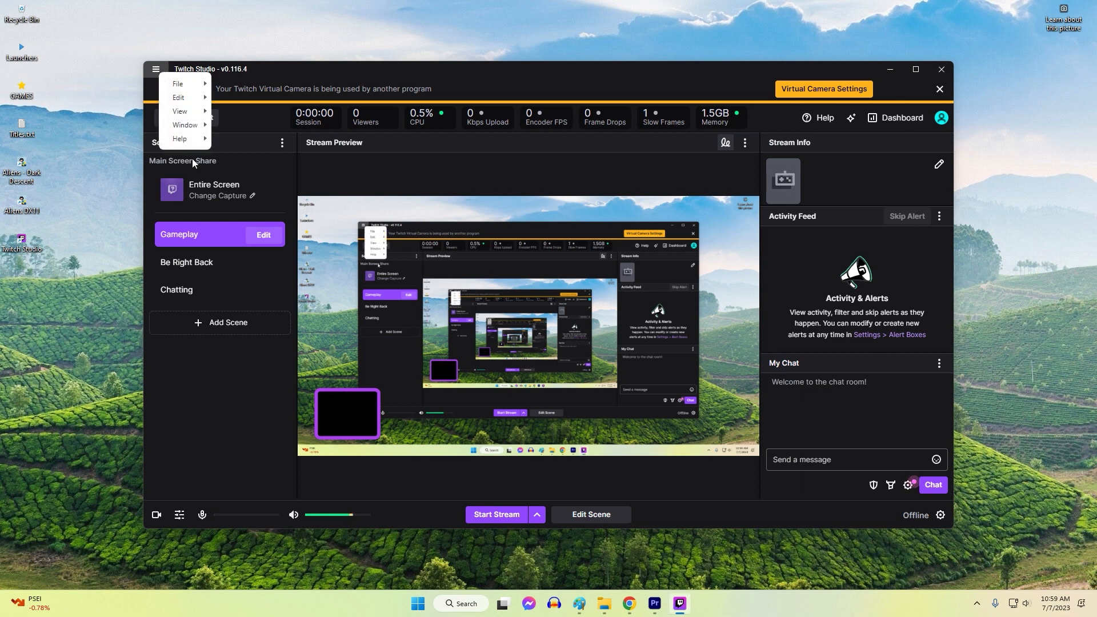
Choose Help > Update to Latest Stable Version from the main menu.
{"action": "left_click", "coordinate": [179, 139]}
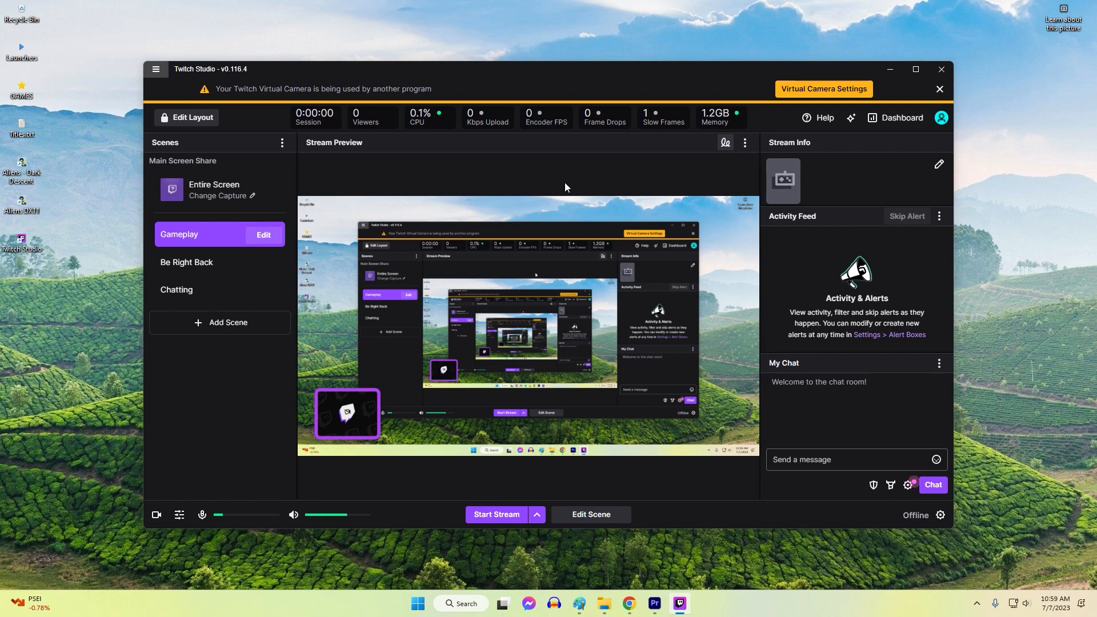
{"action": "left_click", "coordinate": [155, 69]}
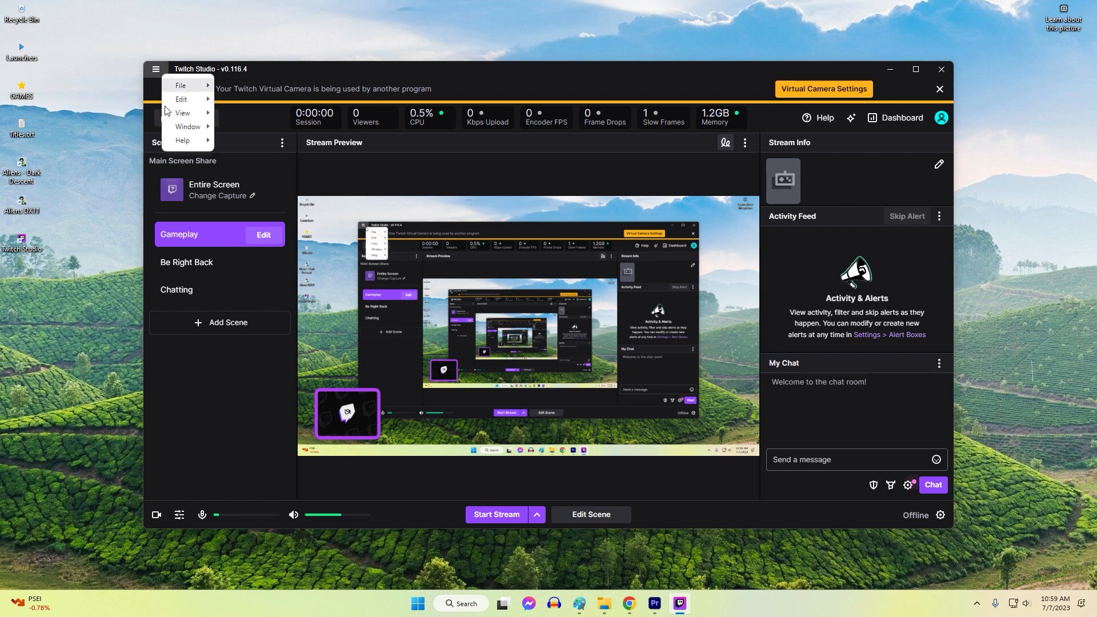
{"action": "left_click", "coordinate": [182, 141]}
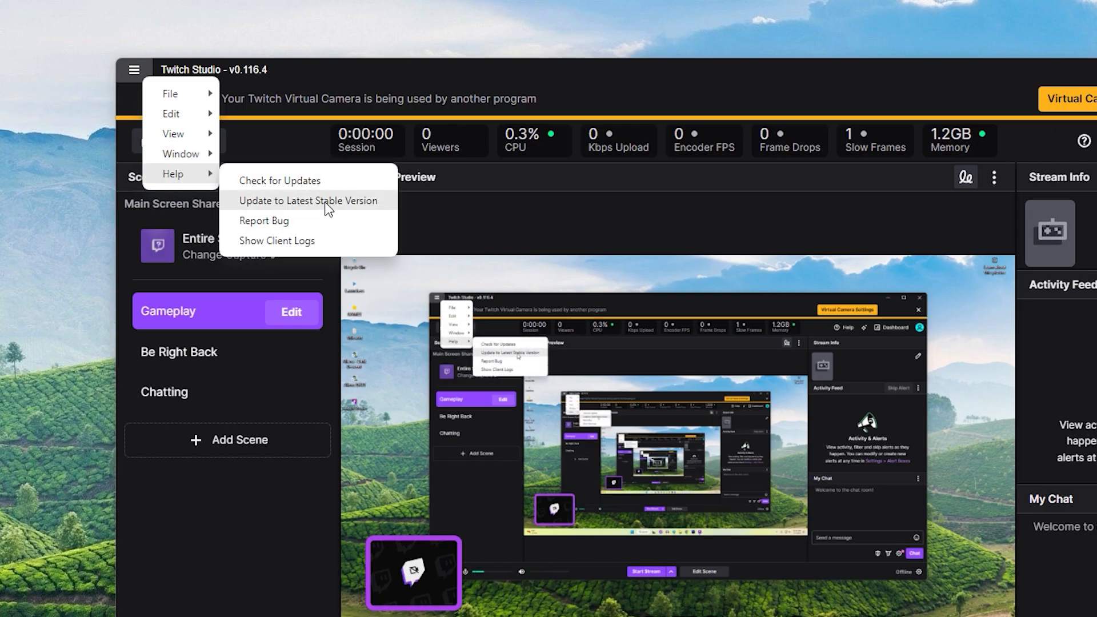
{"action": "left_click", "coordinate": [308, 201]}
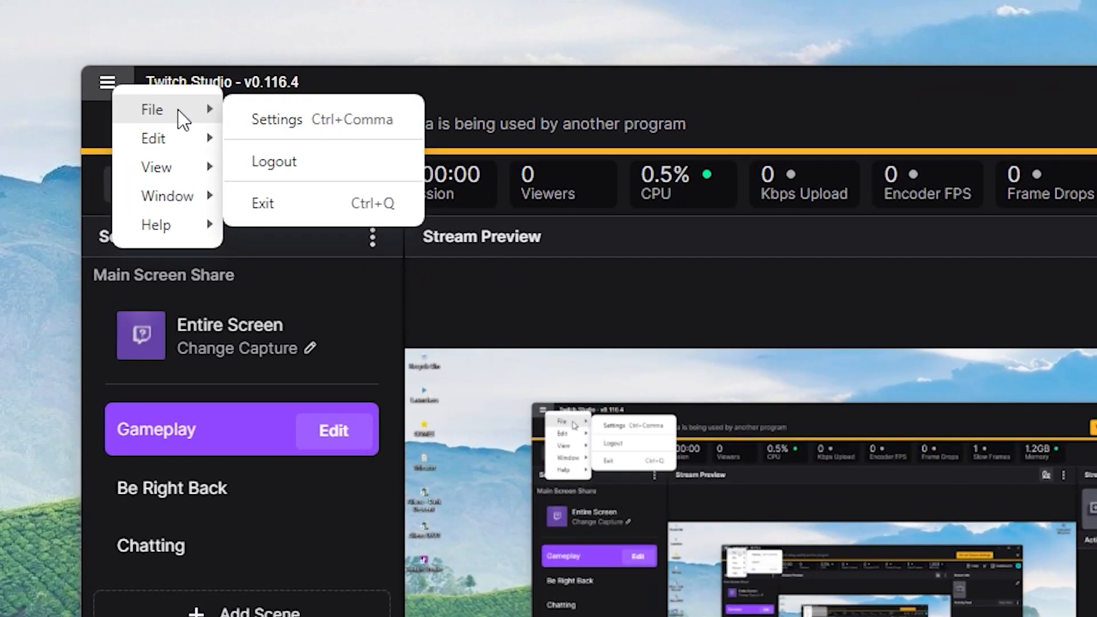
Switch the Stream Quality preset to 1080p60, keeping NVIDIA NVENC (Hardware) as encoder.
{"action": "left_click", "coordinate": [276, 119]}
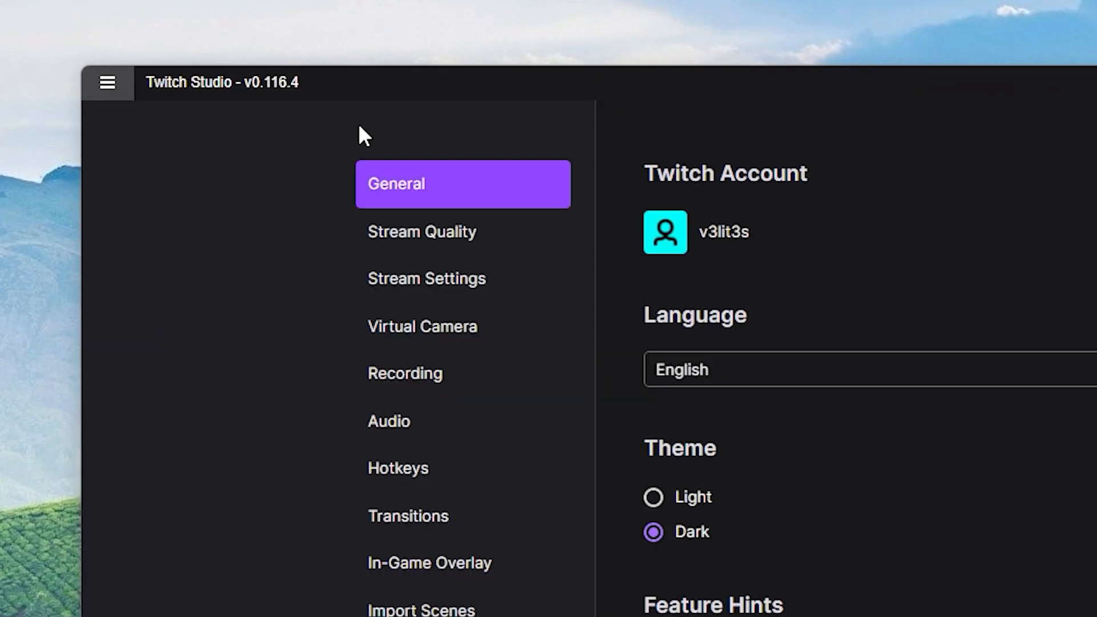
{"action": "left_click", "coordinate": [421, 231]}
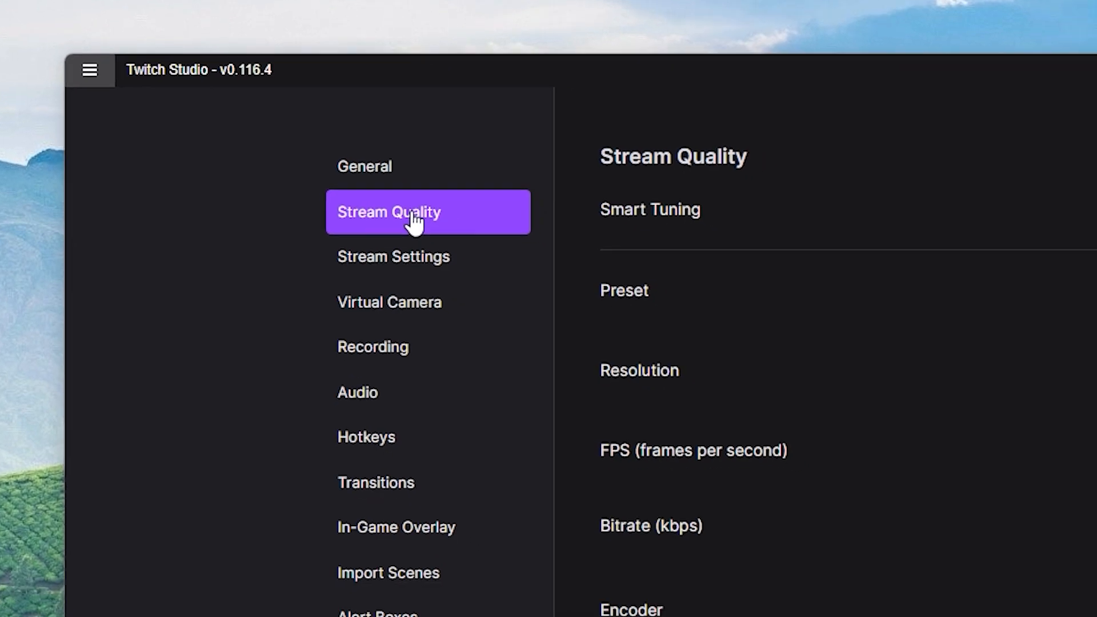
{"action": "left_click", "coordinate": [852, 169]}
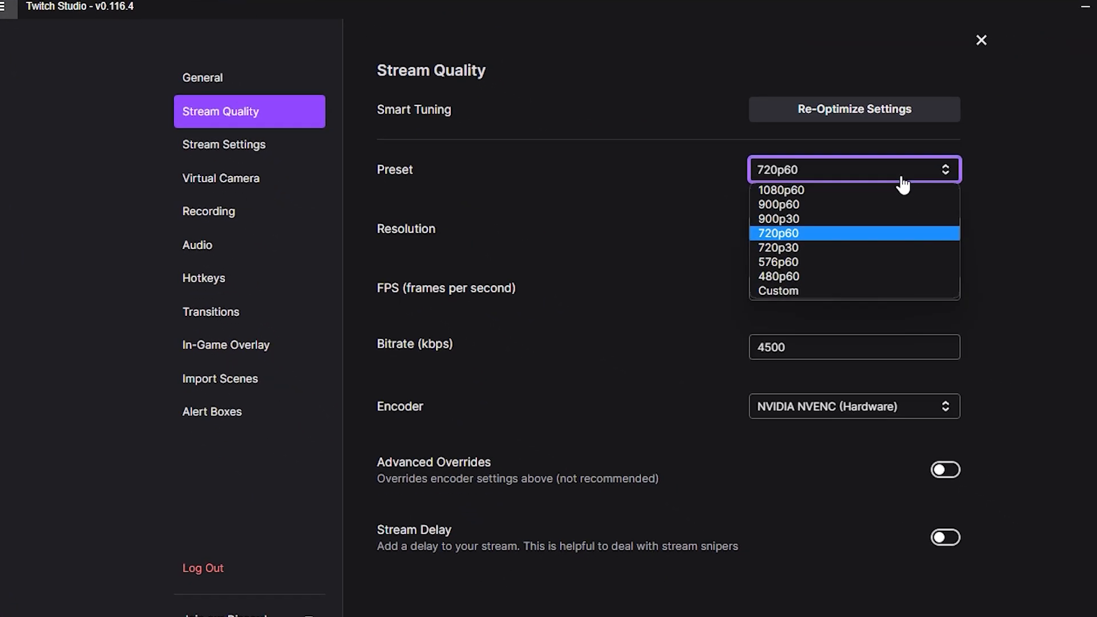
{"action": "mouse_move", "coordinate": [828, 239]}
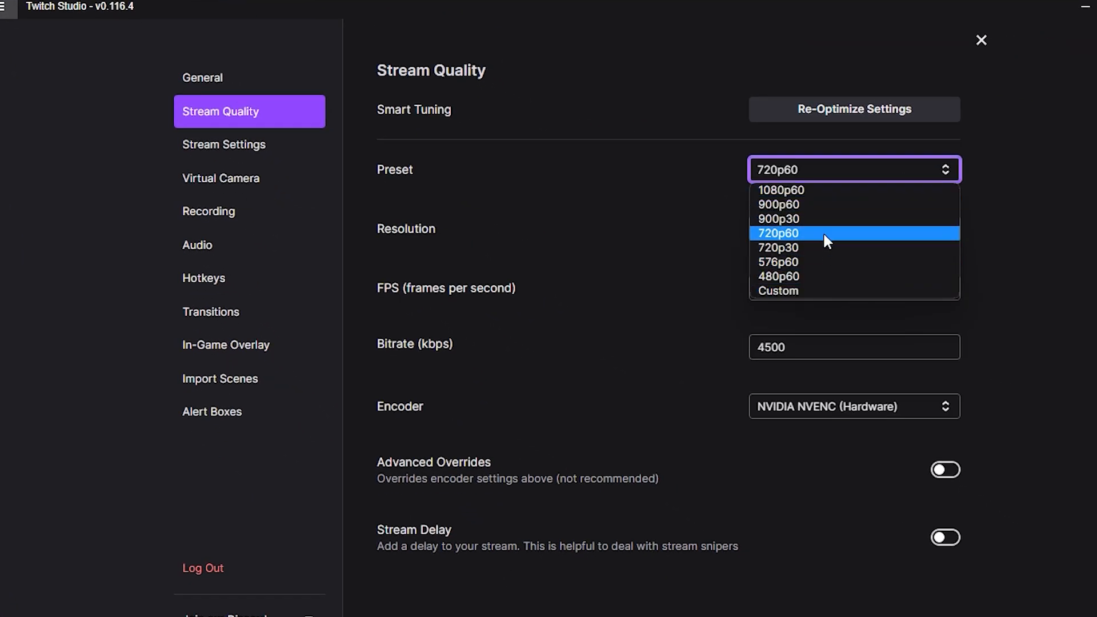
{"action": "left_click", "coordinate": [781, 189]}
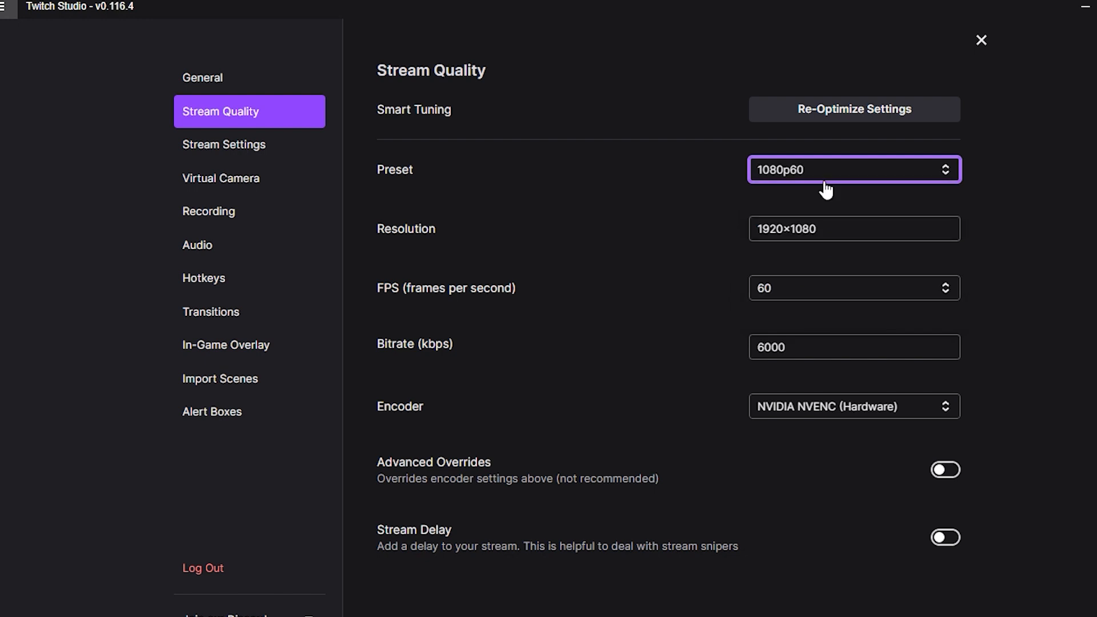
{"action": "mouse_move", "coordinate": [823, 290]}
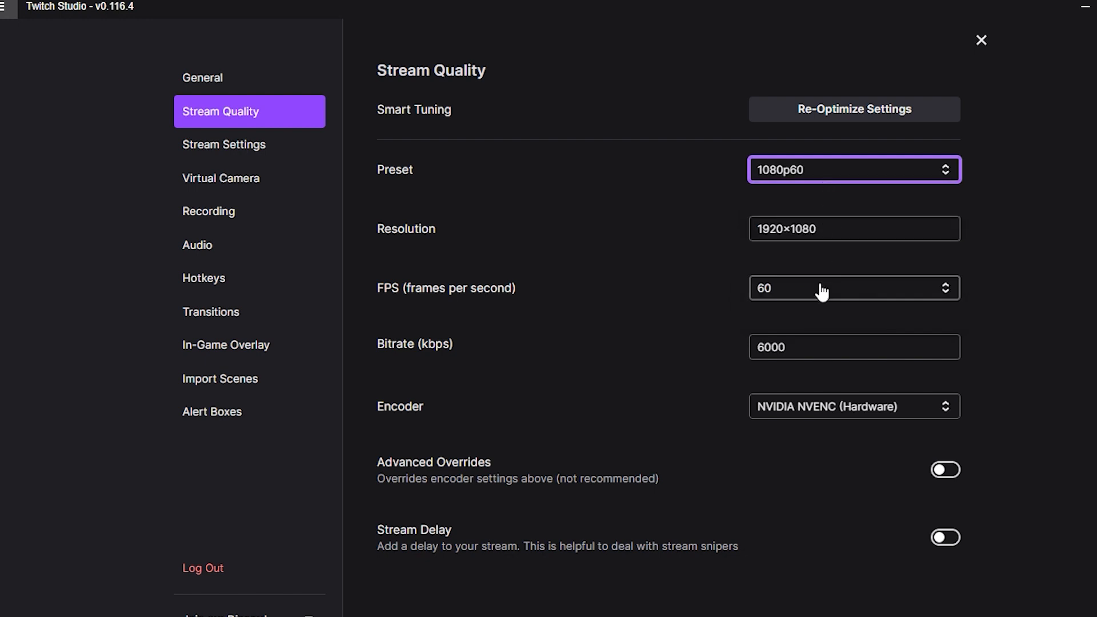
{"action": "mouse_move", "coordinate": [889, 404]}
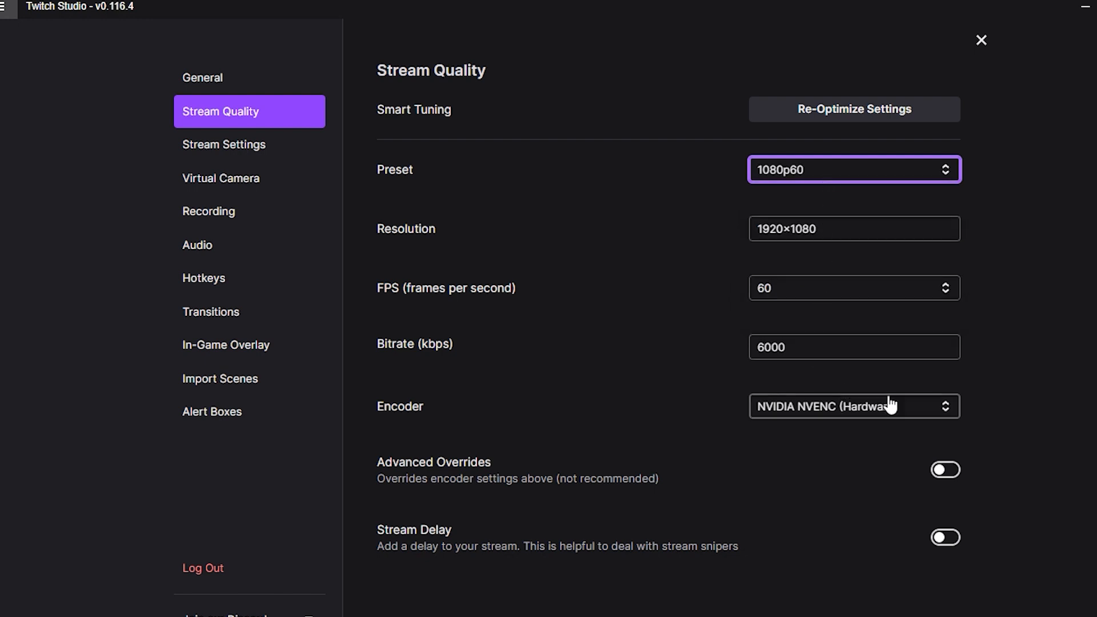
{"action": "left_click", "coordinate": [853, 406]}
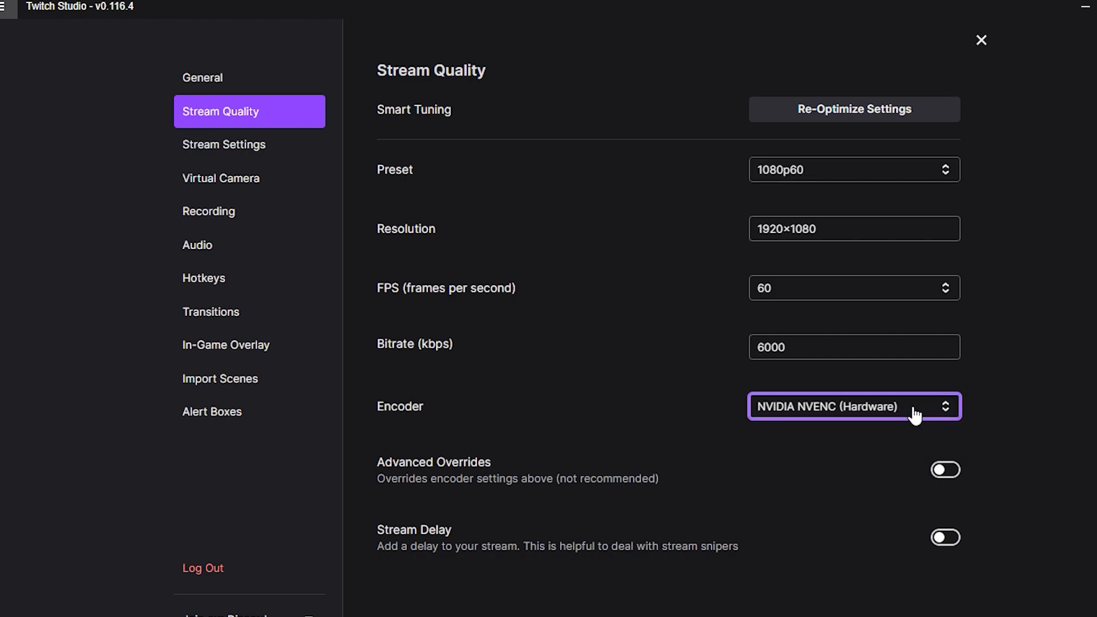
{"action": "left_click", "coordinate": [980, 40]}
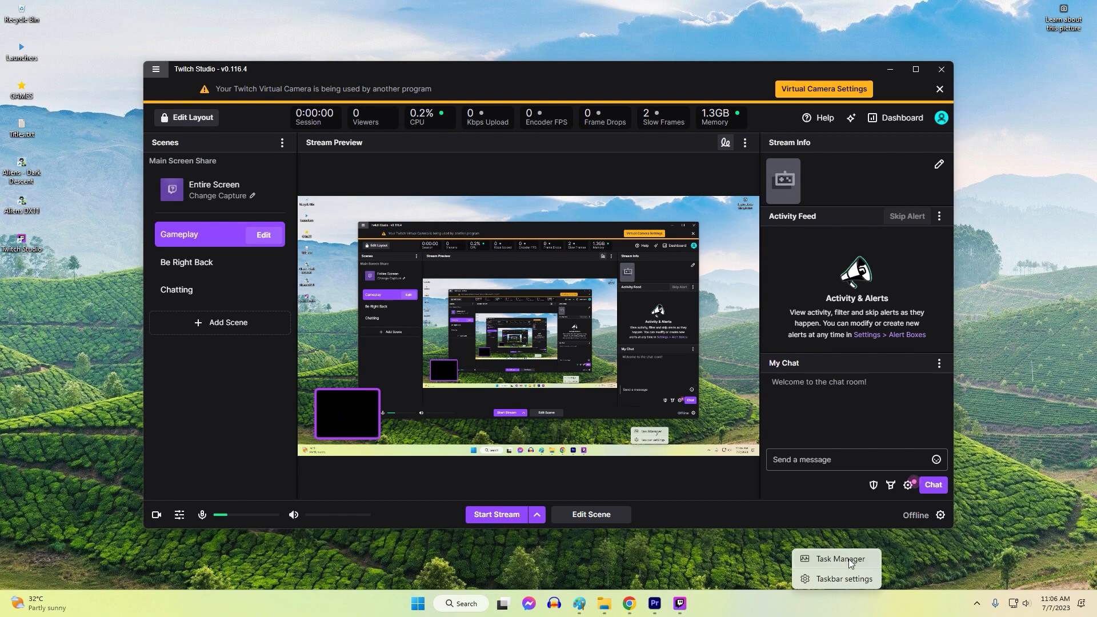
Open Task Manager and expand Google Chrome's processes to check background apps.
{"action": "left_click", "coordinate": [839, 558]}
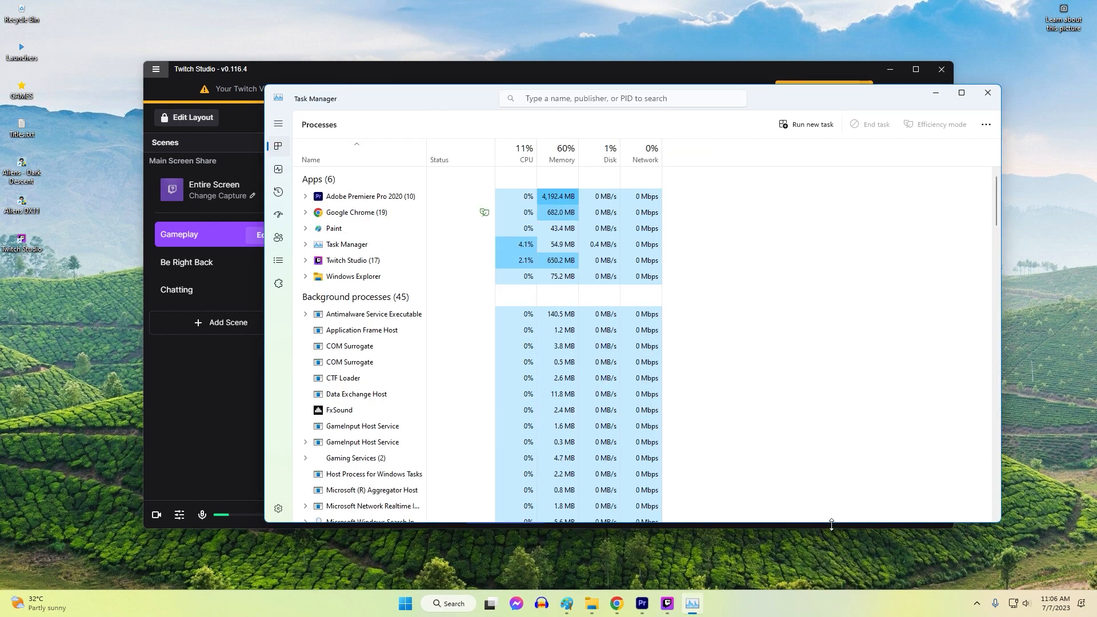
{"action": "left_click", "coordinate": [306, 212]}
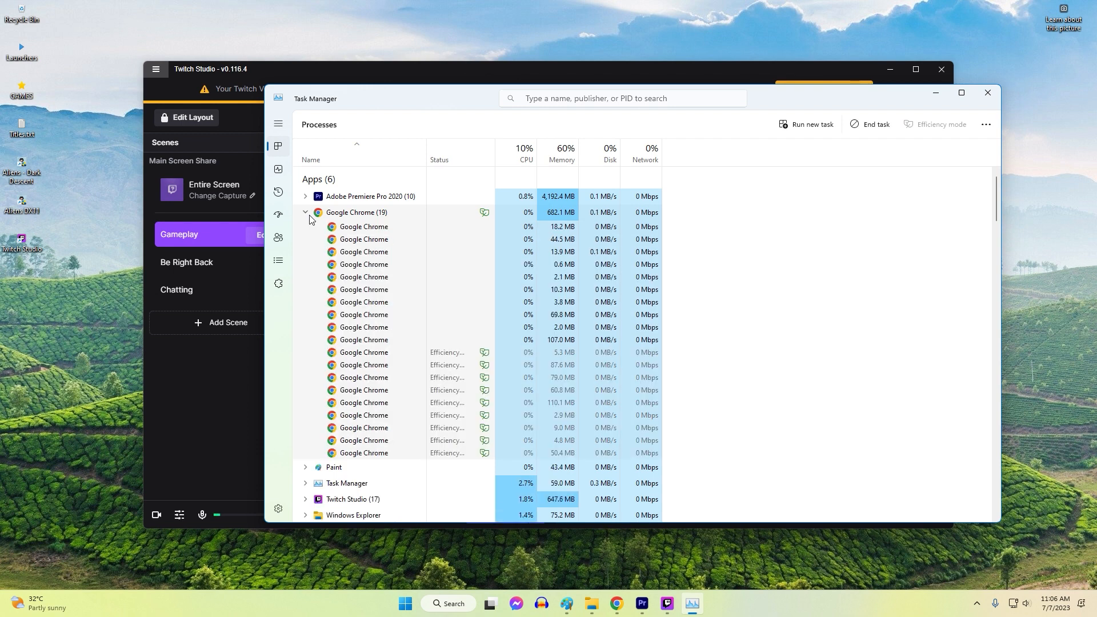
{"action": "left_click", "coordinate": [305, 213]}
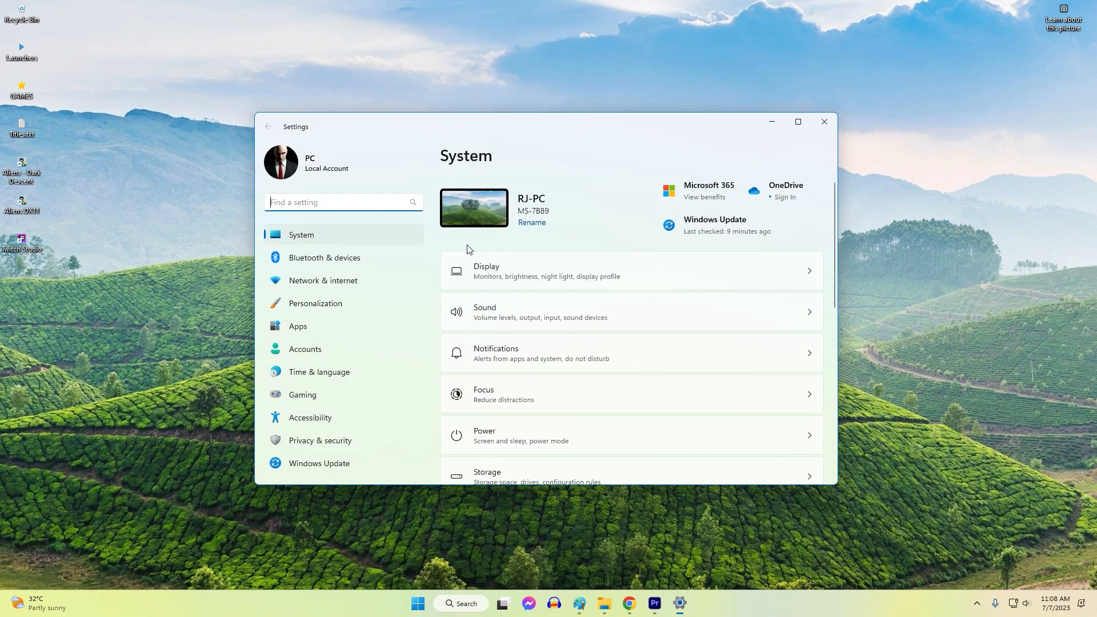
Uninstall Twitch Studio from Installed apps, citing use of another streaming app.
{"action": "left_click", "coordinate": [297, 327]}
{"action": "type", "text": "tw"}
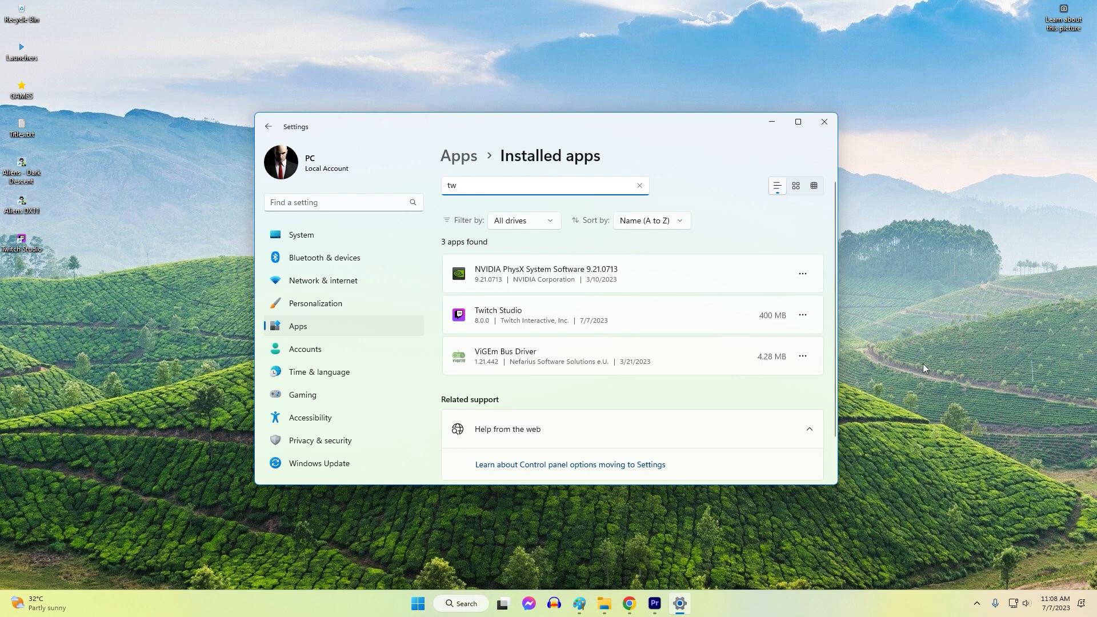
{"action": "mouse_move", "coordinate": [689, 362]}
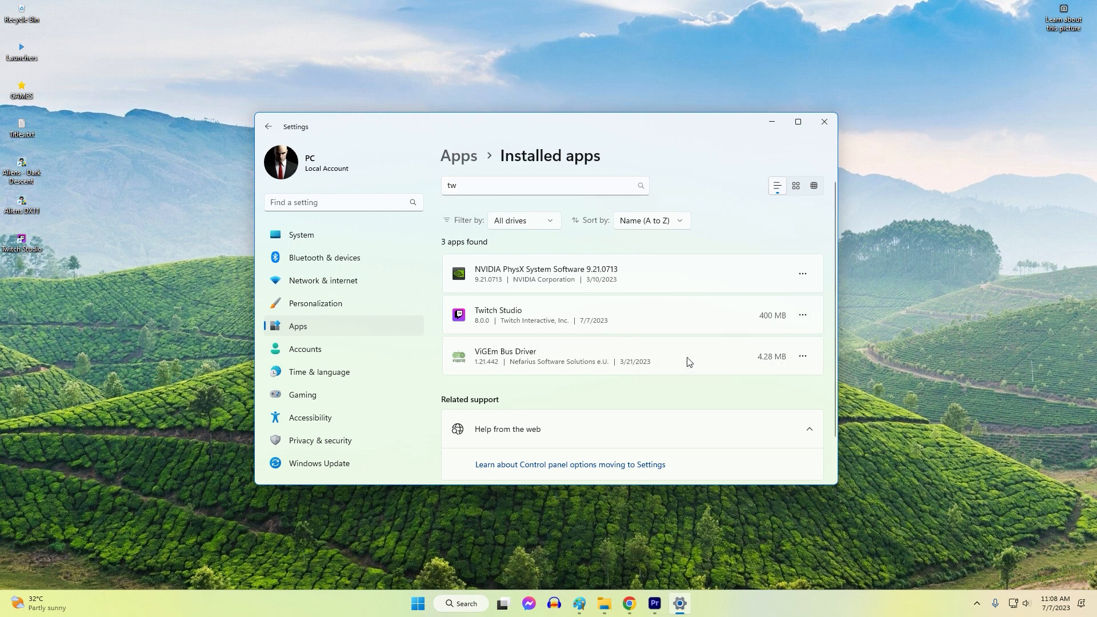
{"action": "left_click", "coordinate": [802, 315]}
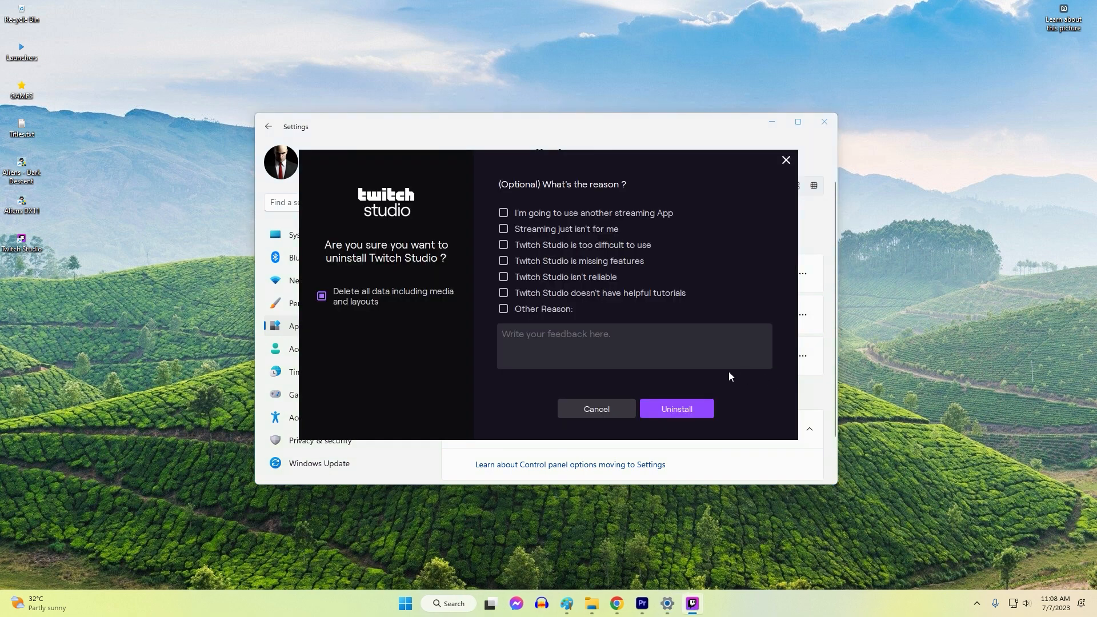
{"action": "left_click", "coordinate": [503, 213]}
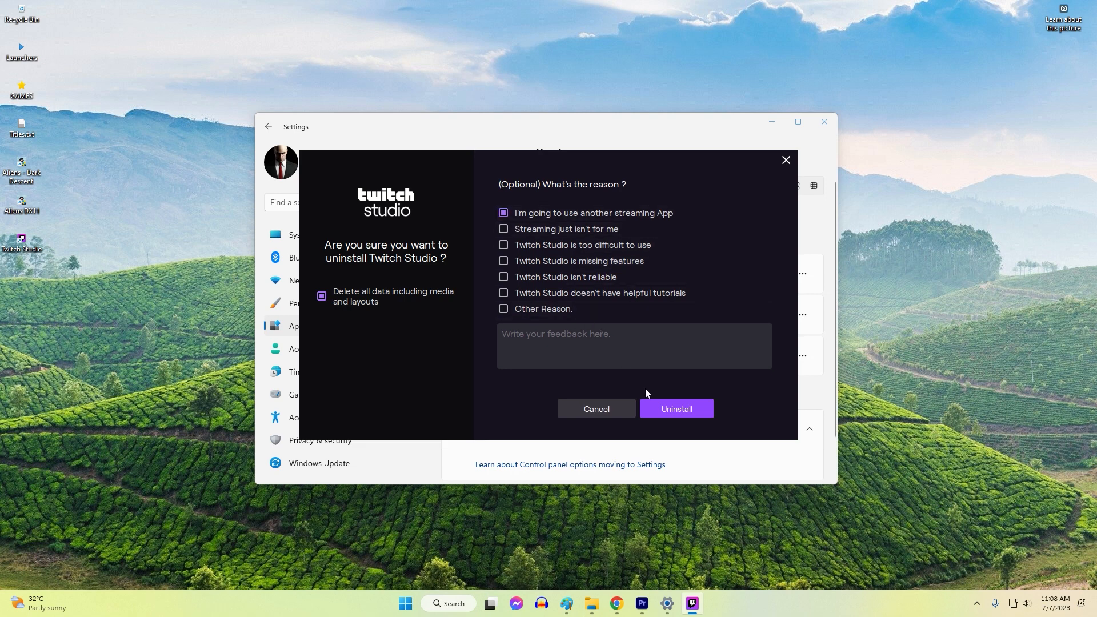
{"action": "left_click", "coordinate": [675, 409]}
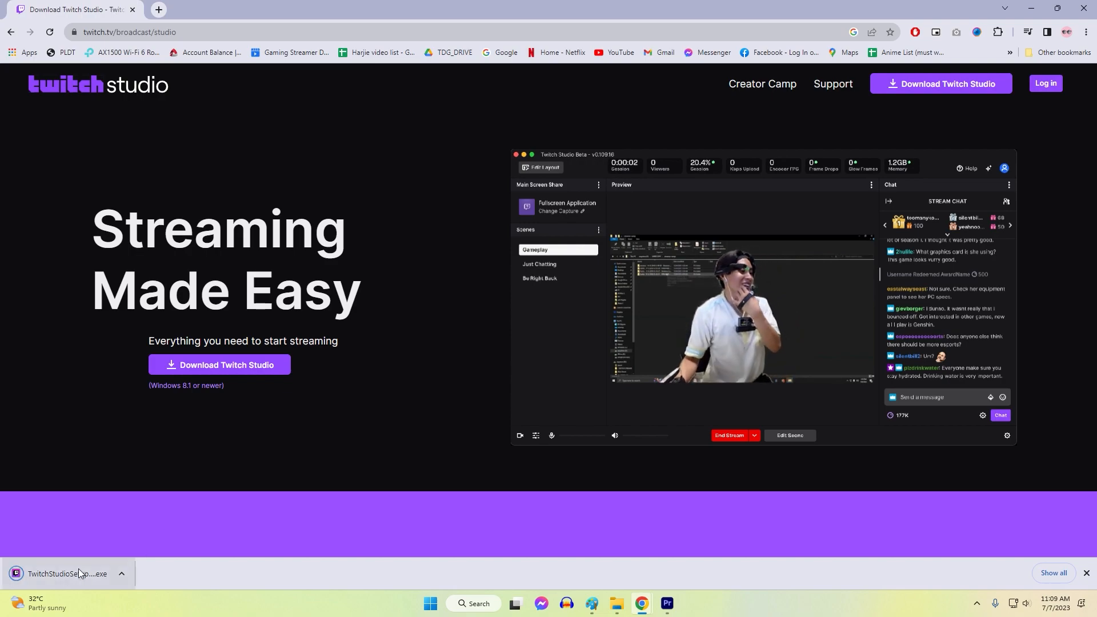
Run TwitchStudioSetup.exe from Chrome's download bar.
{"action": "left_click", "coordinate": [66, 579]}
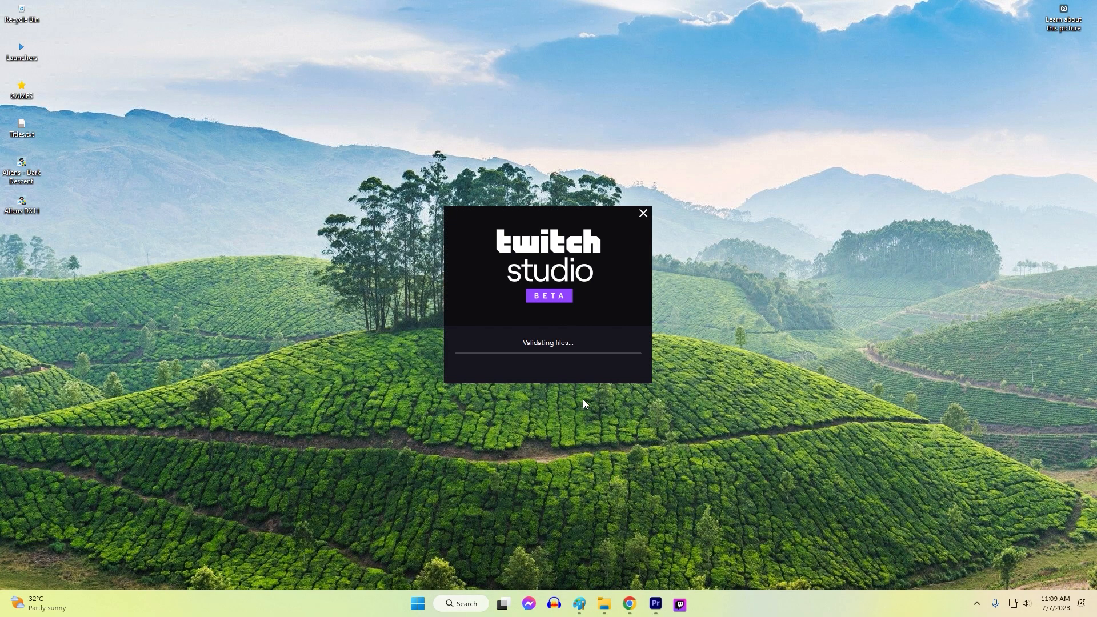